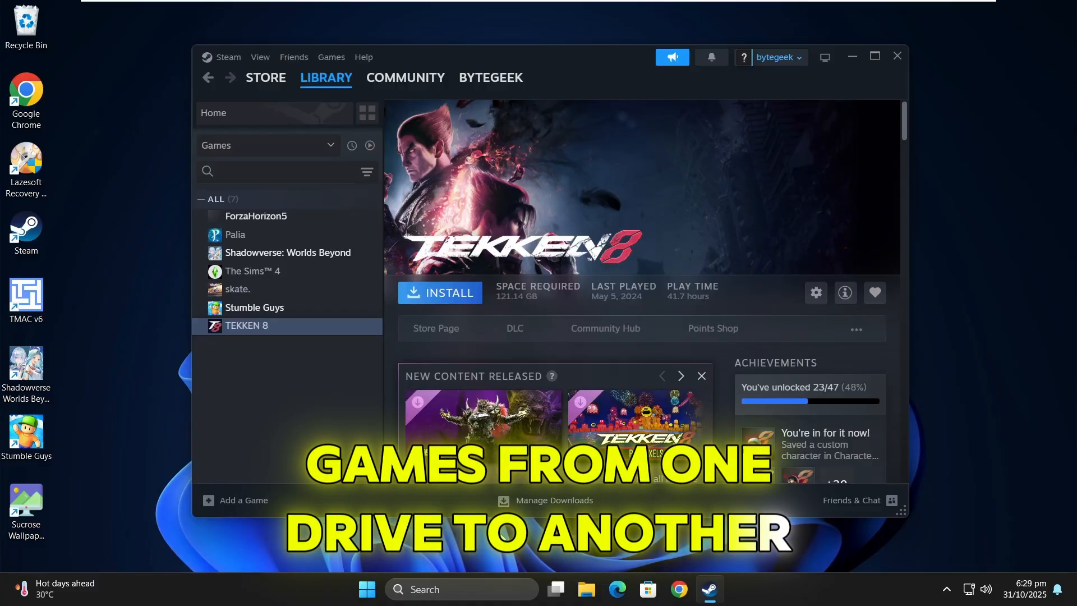
- Bring up File Explorer from the taskbar to check the drives
click(585, 590)
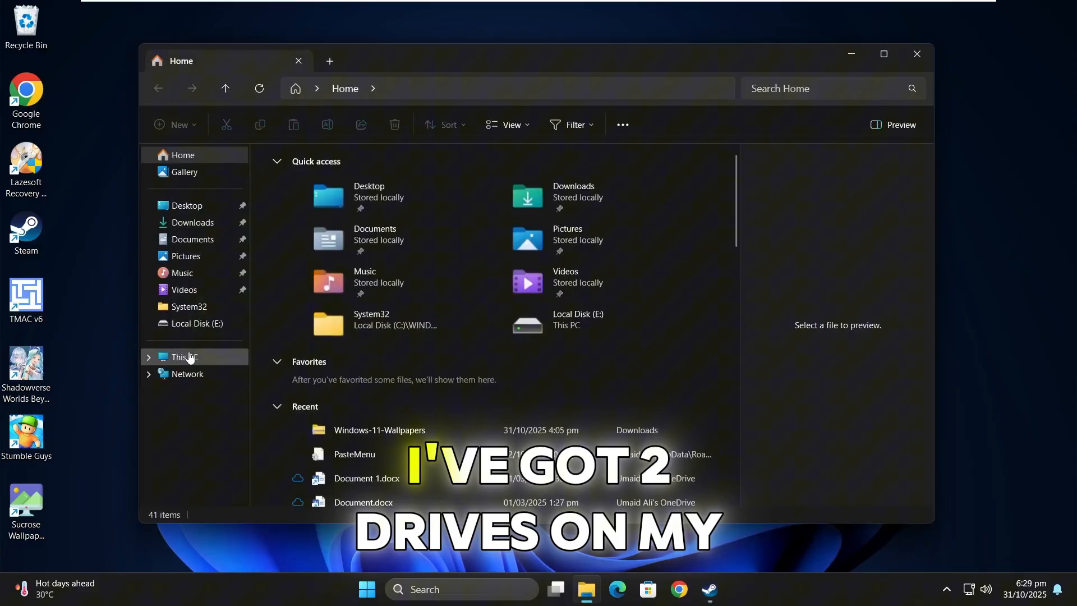
- Check free space on C: (82.5 GB) and E: (19.4 GB), then return to Steam
click(184, 357)
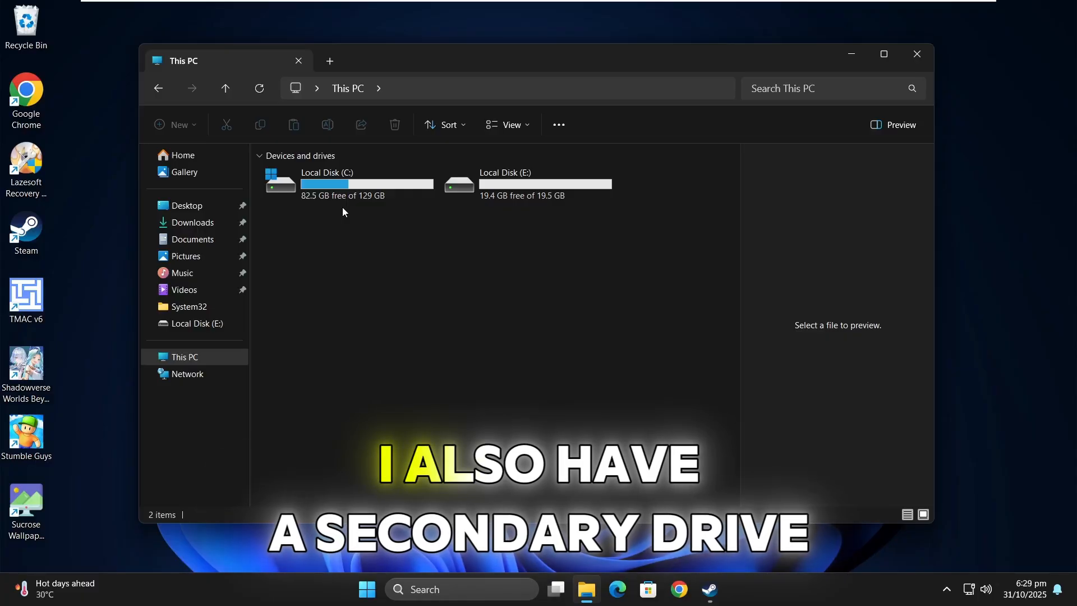
click(526, 184)
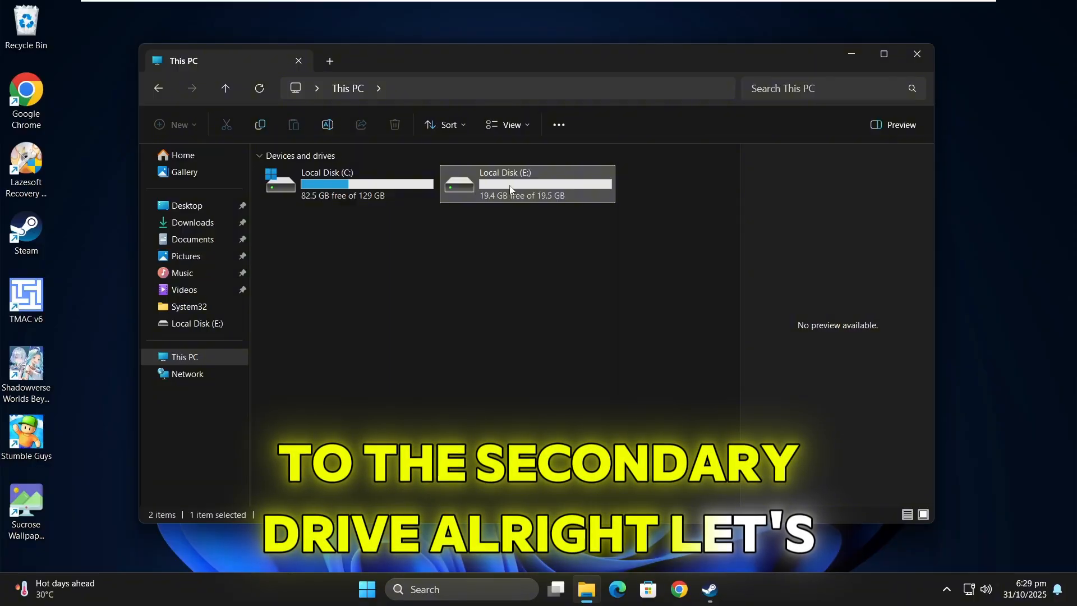
click(709, 589)
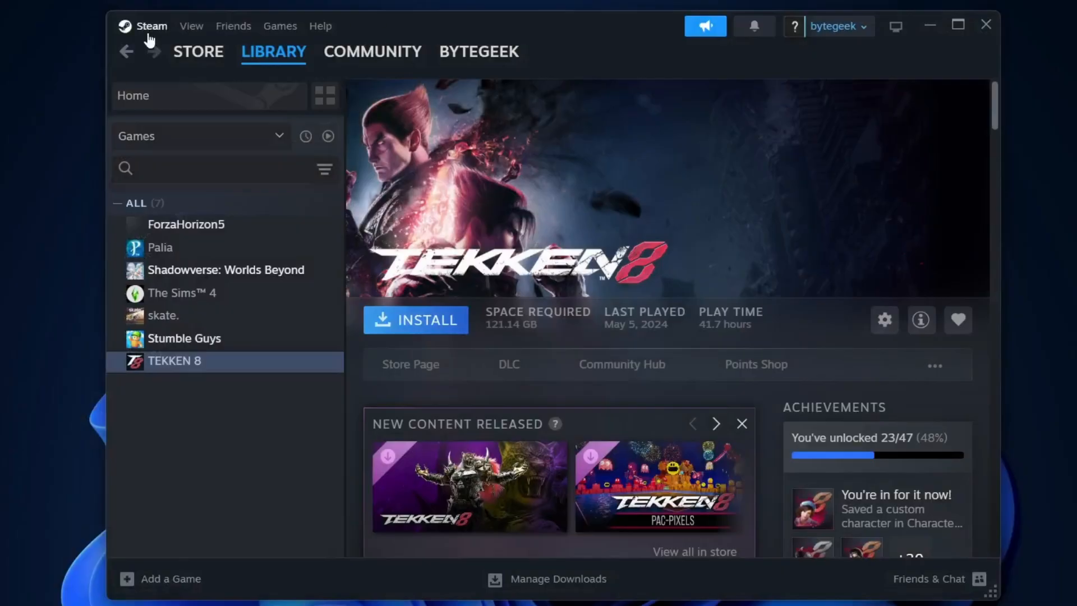
- Open Steam Settings from the Steam menu
click(151, 26)
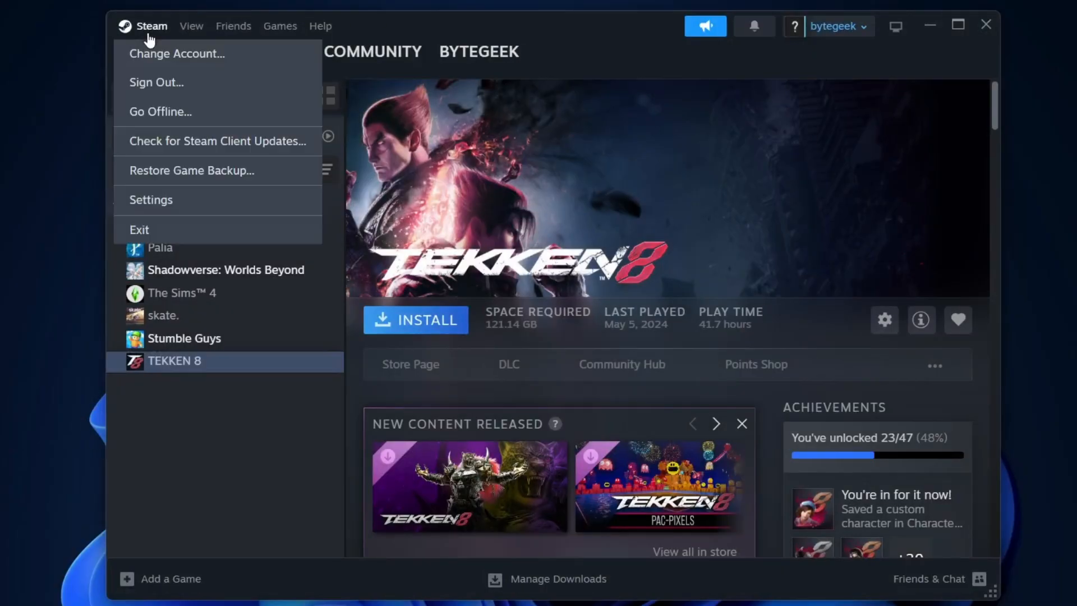
click(150, 200)
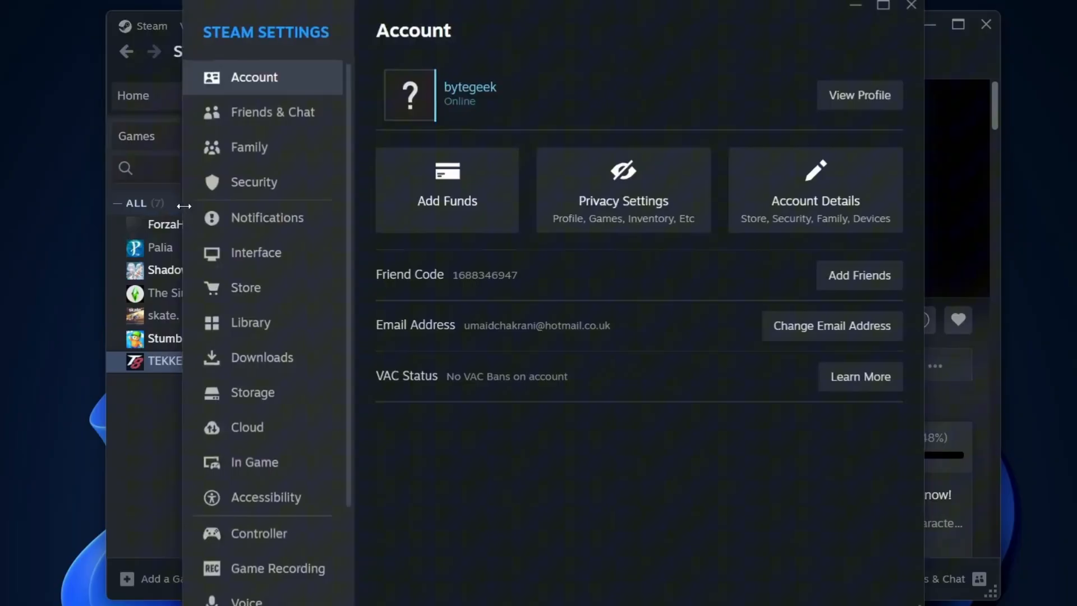
mouse_move(263, 392)
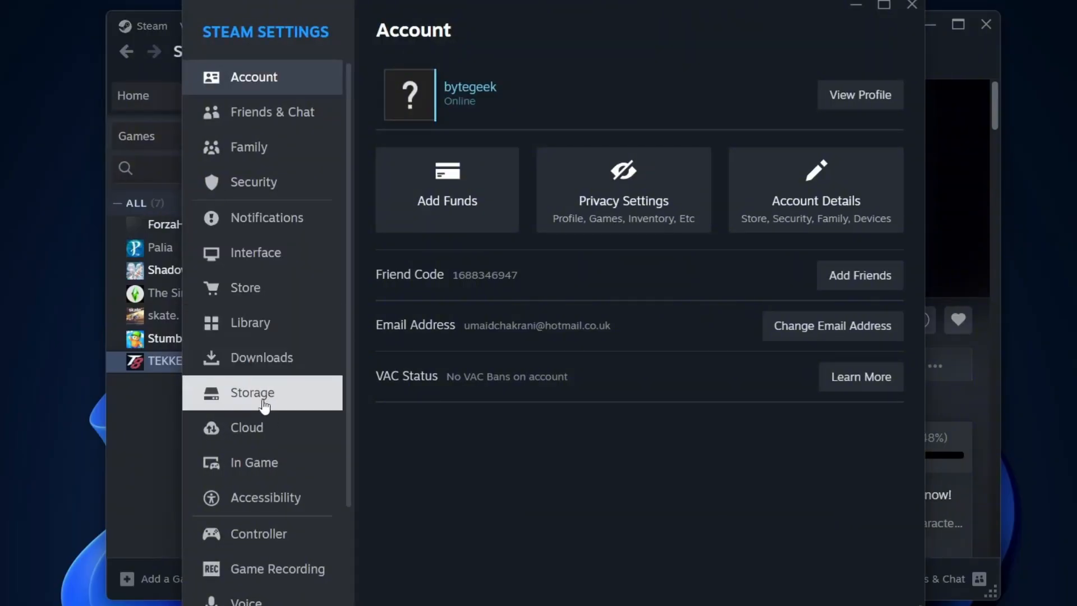
- View Storage for Local Drive (C:) and list the available library drives
click(262, 392)
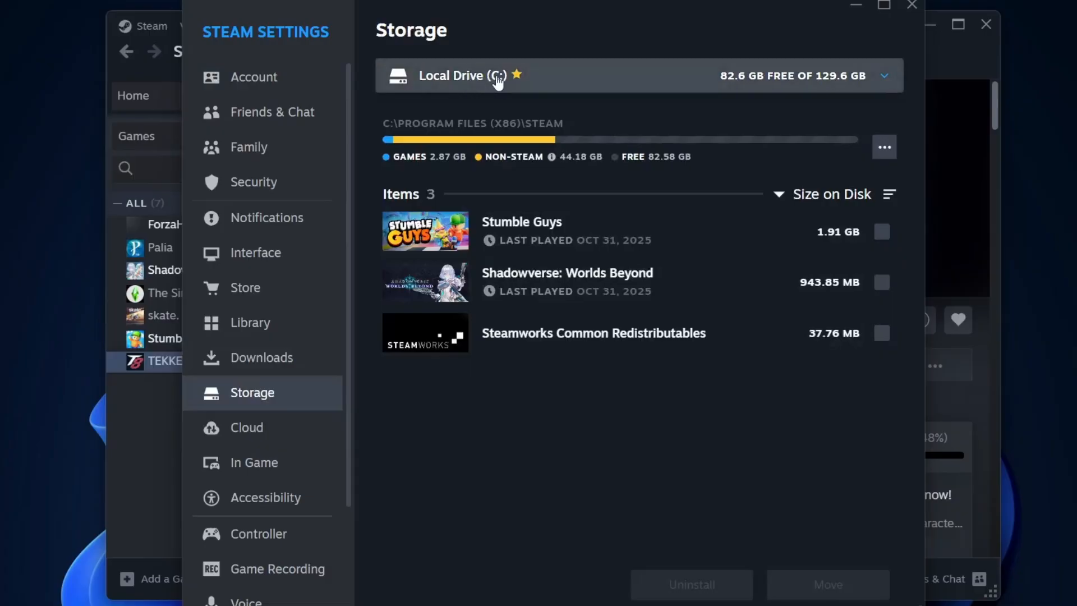
mouse_move(575, 76)
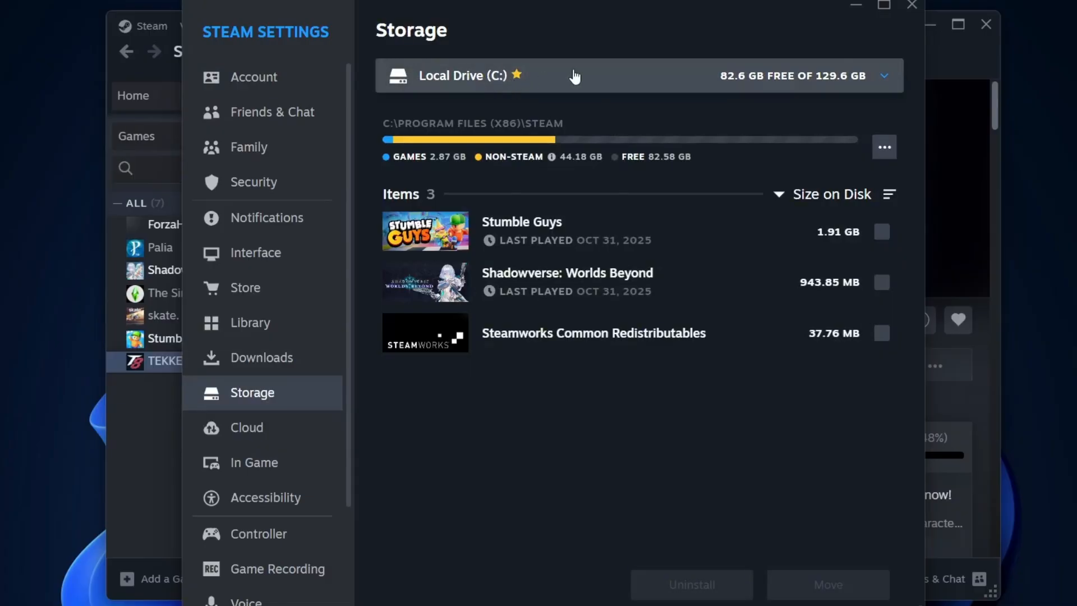
click(885, 76)
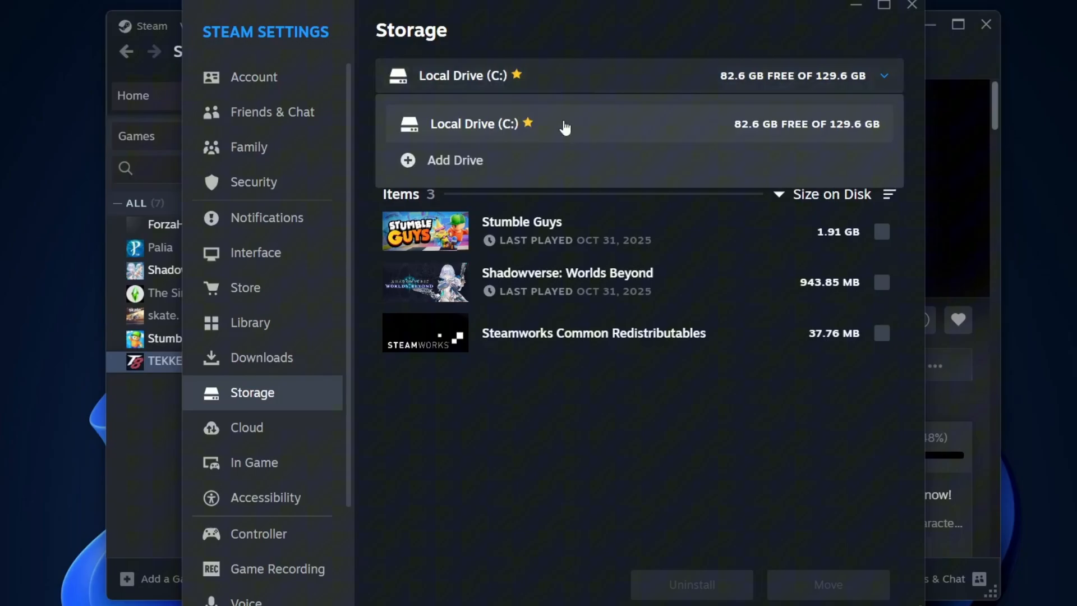
mouse_move(462, 163)
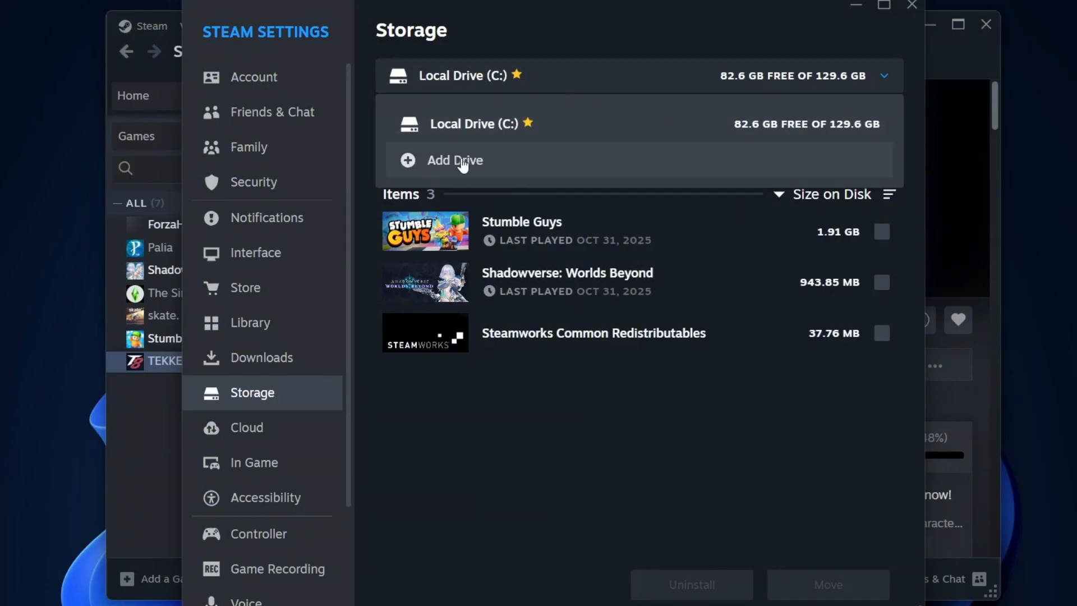
- Add a new Steam library folder on External Drive (E:)
click(454, 160)
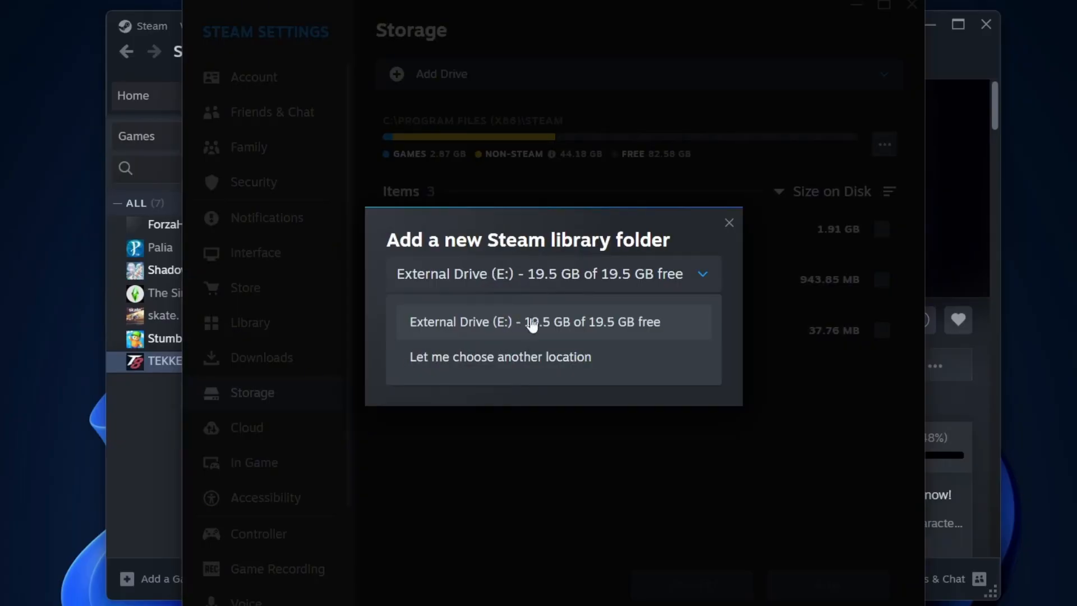
click(533, 321)
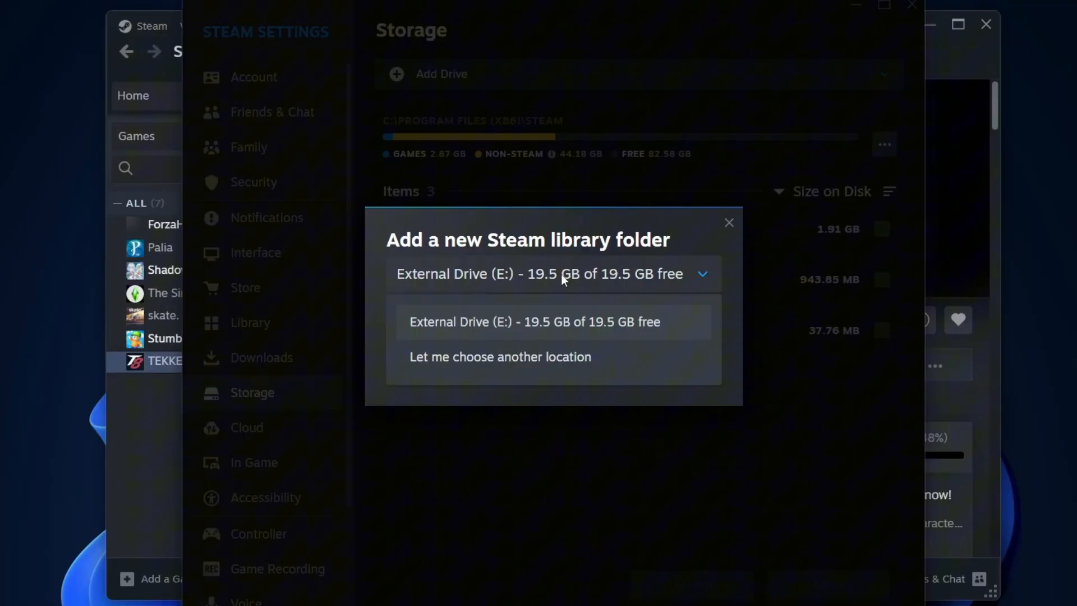
click(535, 321)
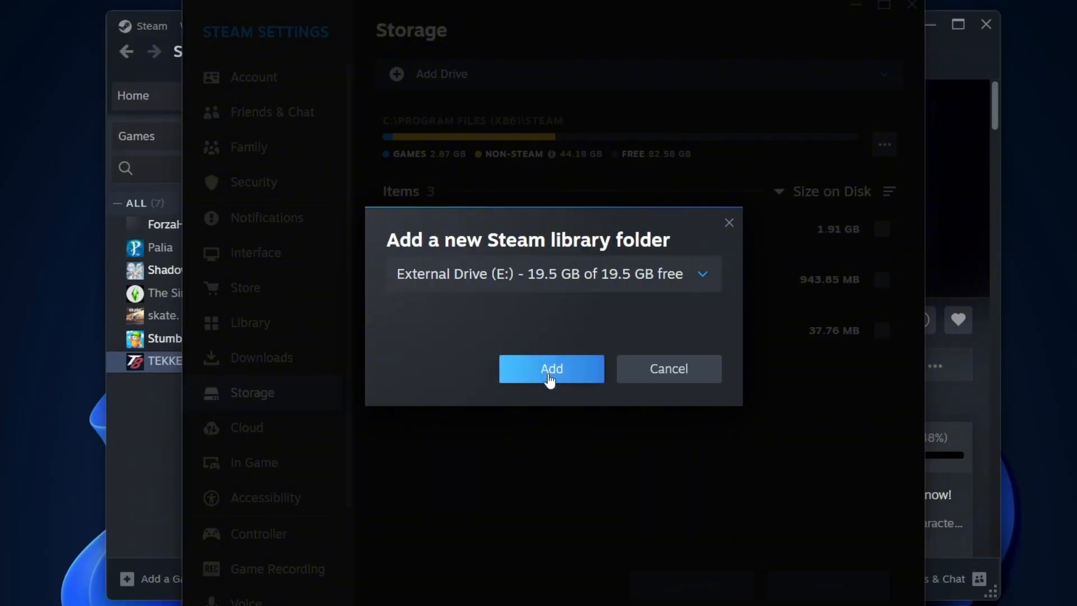
click(551, 369)
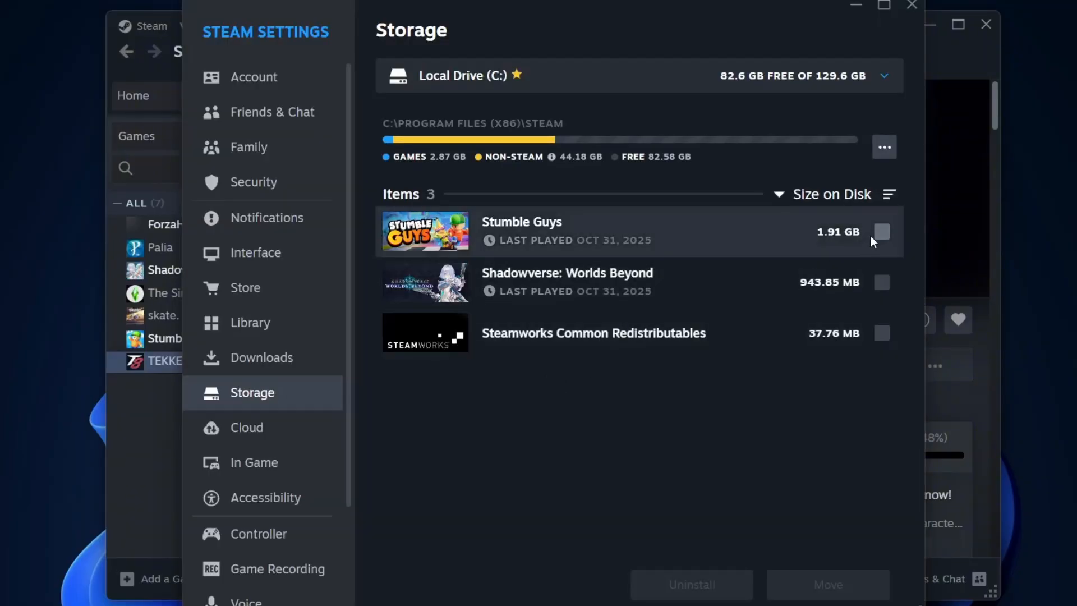
- Move Stumble Guys from Local Drive (C:) to Local Disk (E:)
click(881, 232)
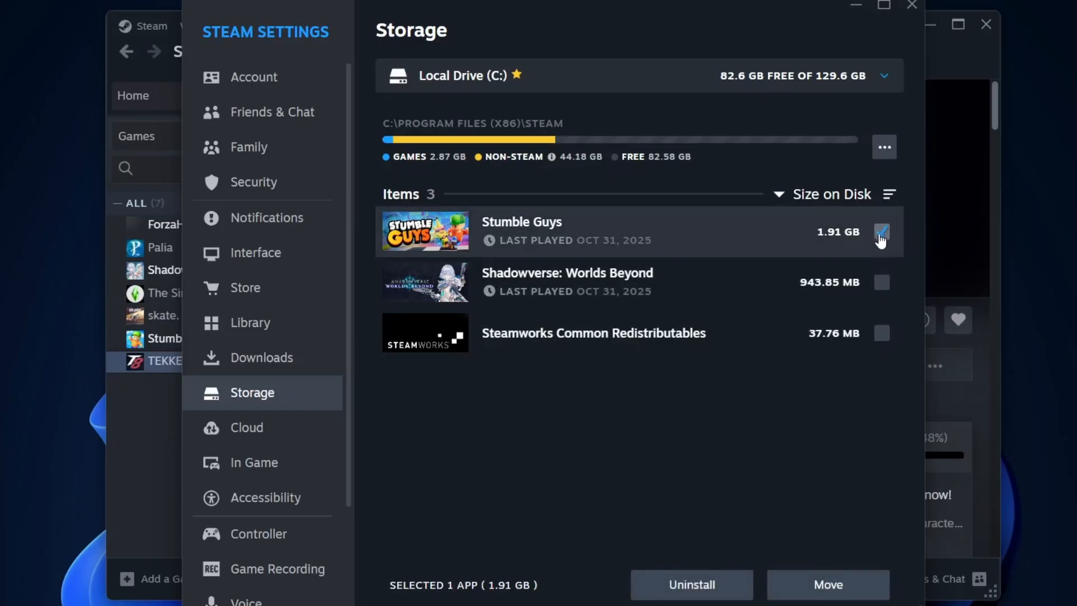
click(827, 584)
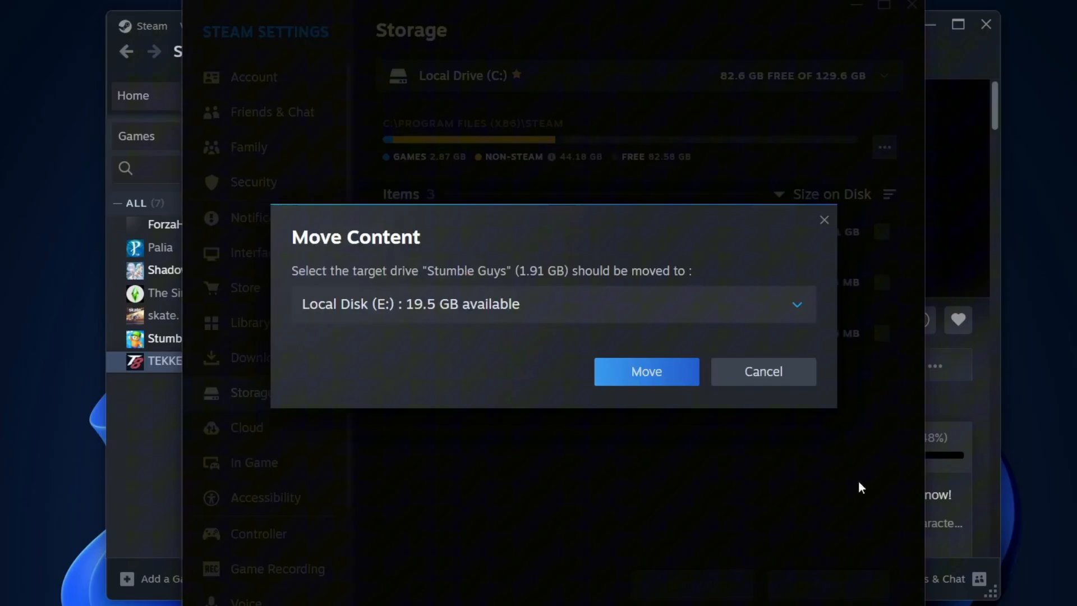
mouse_move(646, 371)
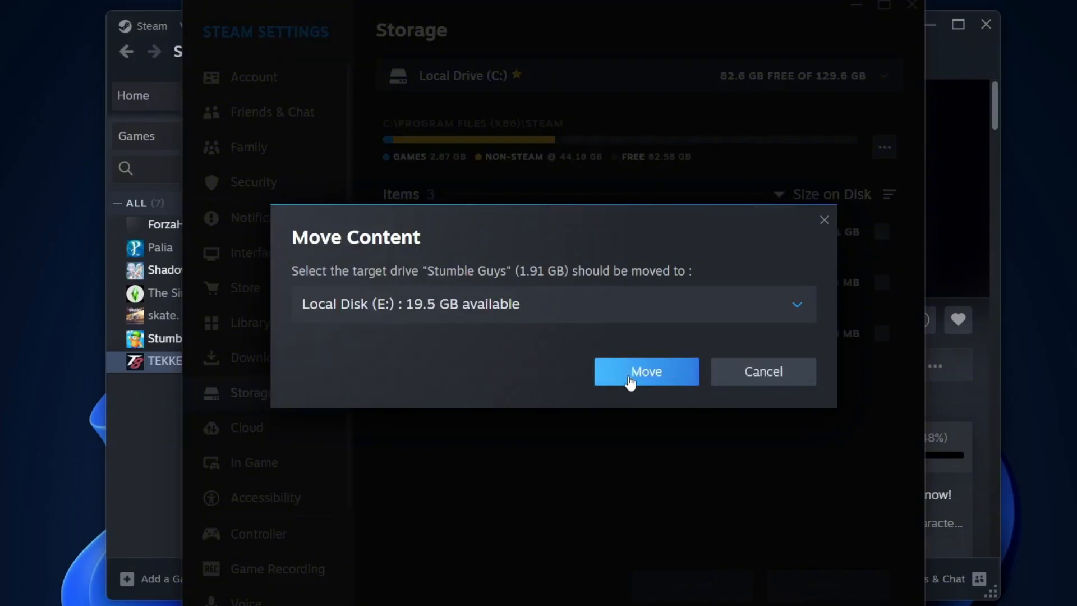
click(646, 371)
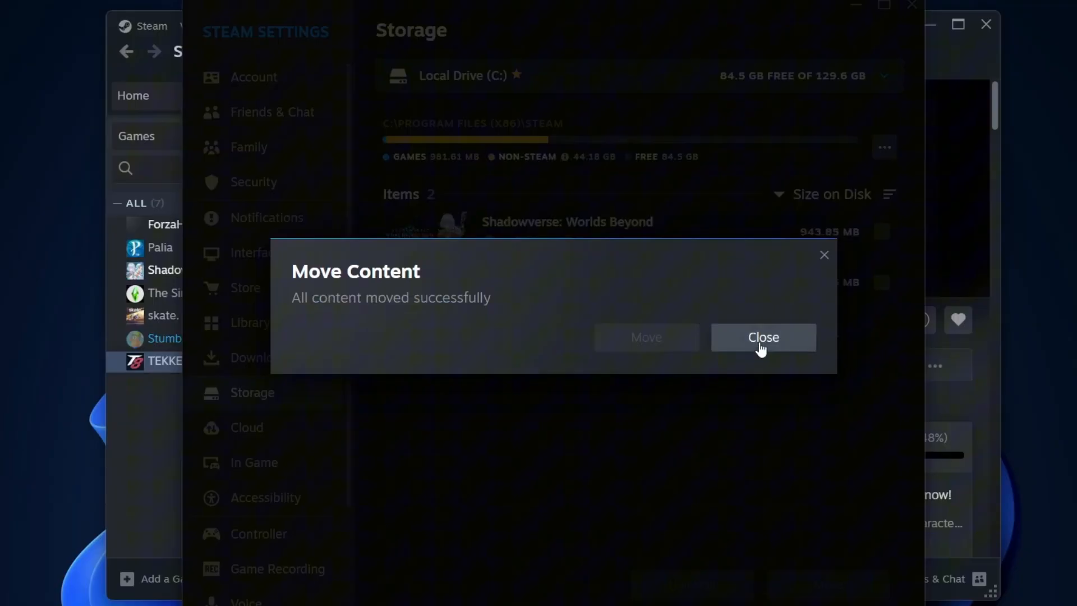
click(762, 337)
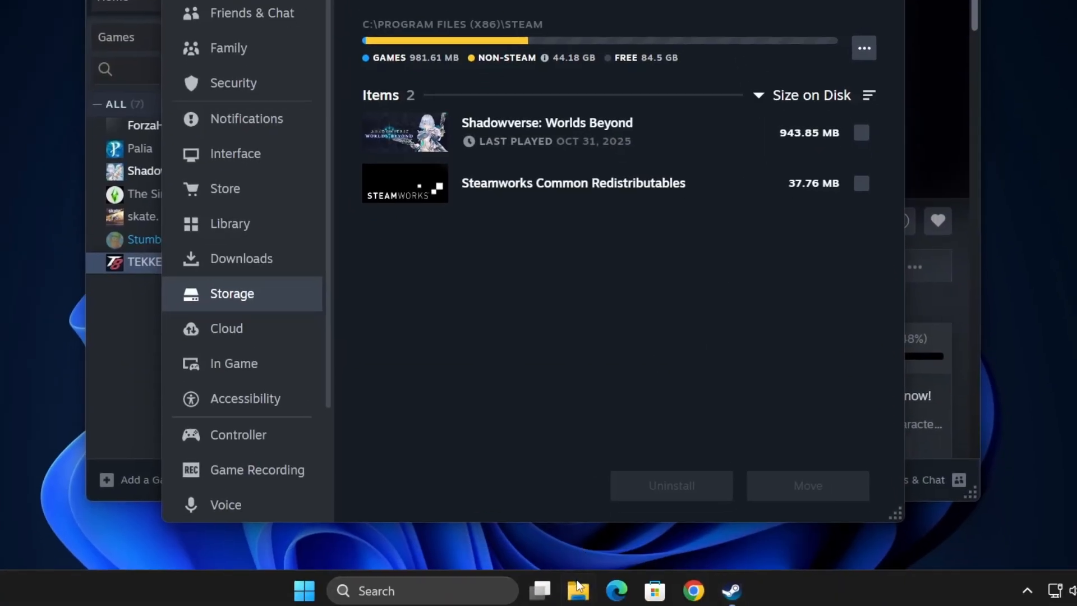
- Open Local Disk (E:) and its SteamLibrary folder in File Explorer
click(577, 590)
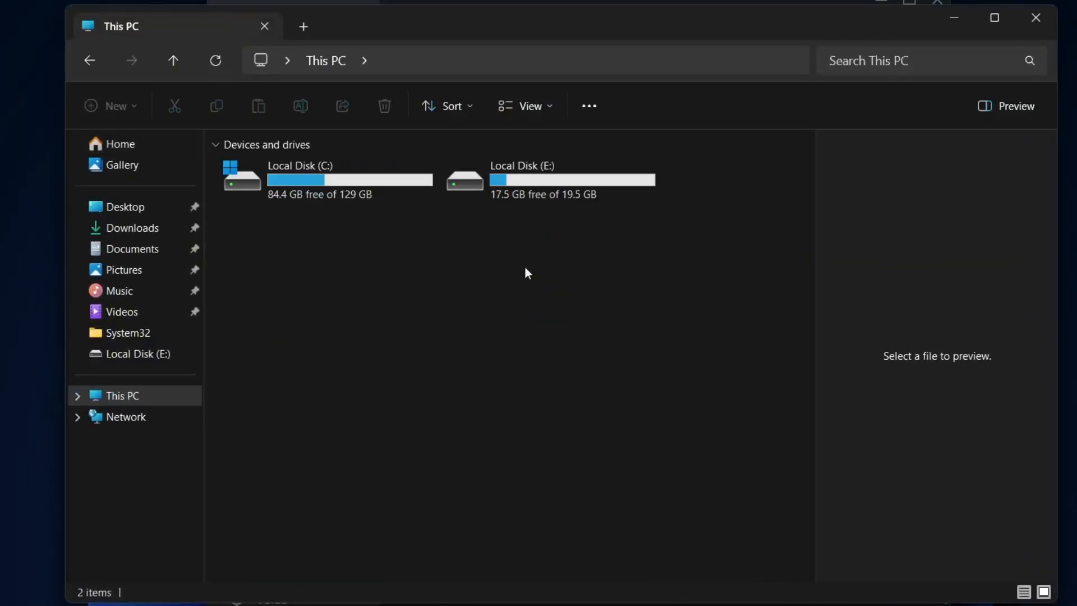
double_click(522, 178)
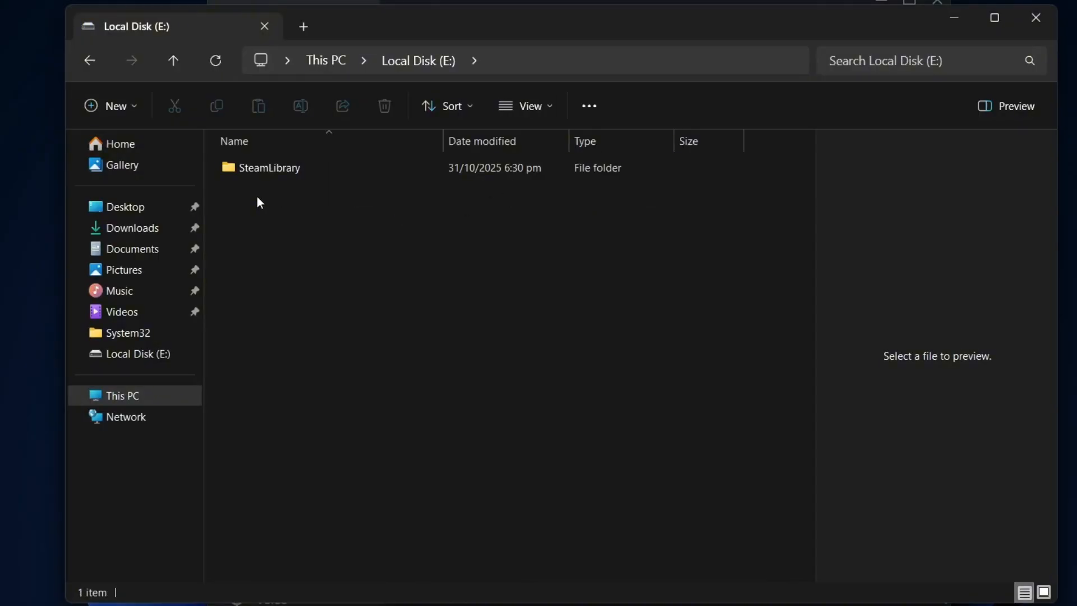
double_click(269, 167)
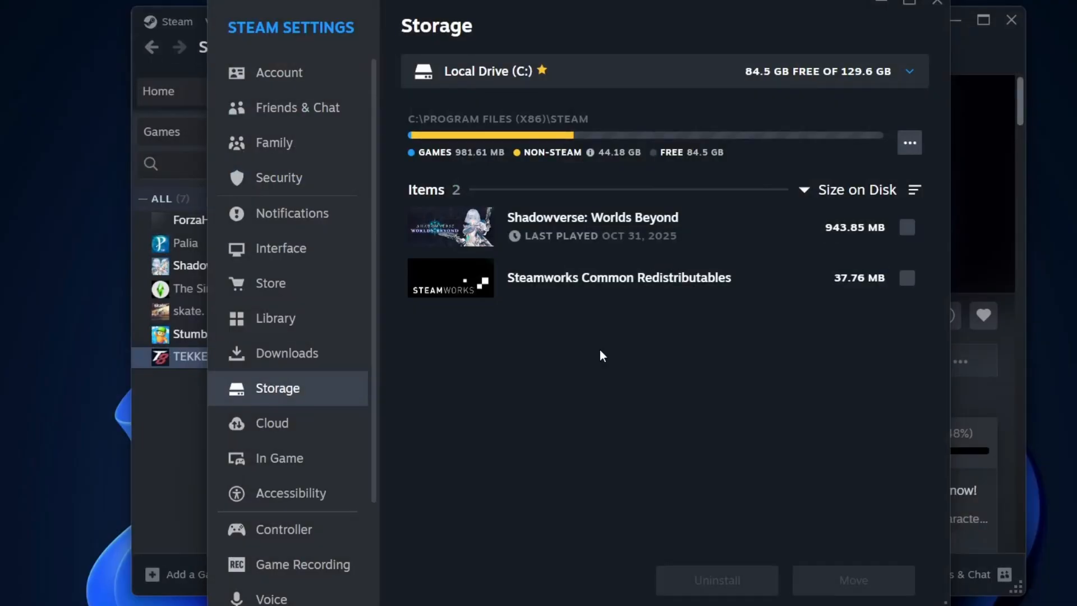
- Switch Storage to Local Disk (E:) to see Stumble Guys at 1.91 GB
click(908, 70)
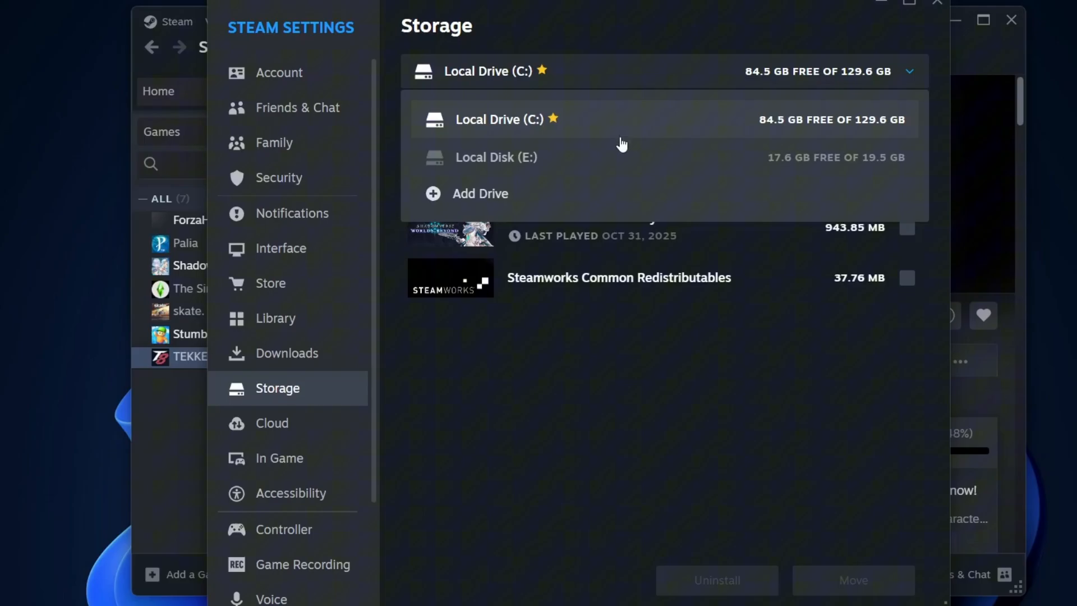
click(496, 157)
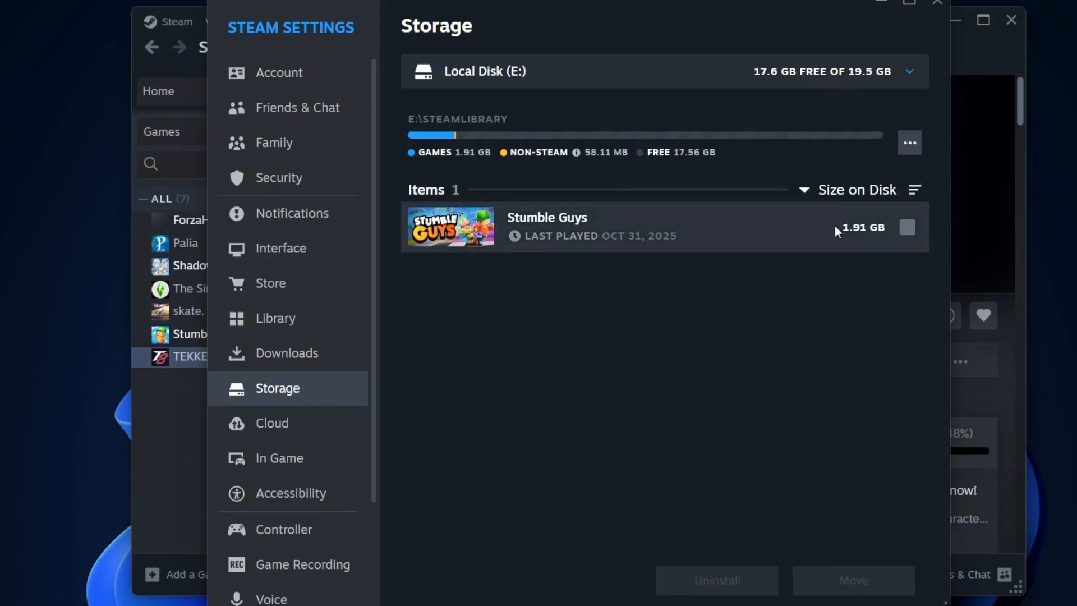
mouse_move(703, 251)
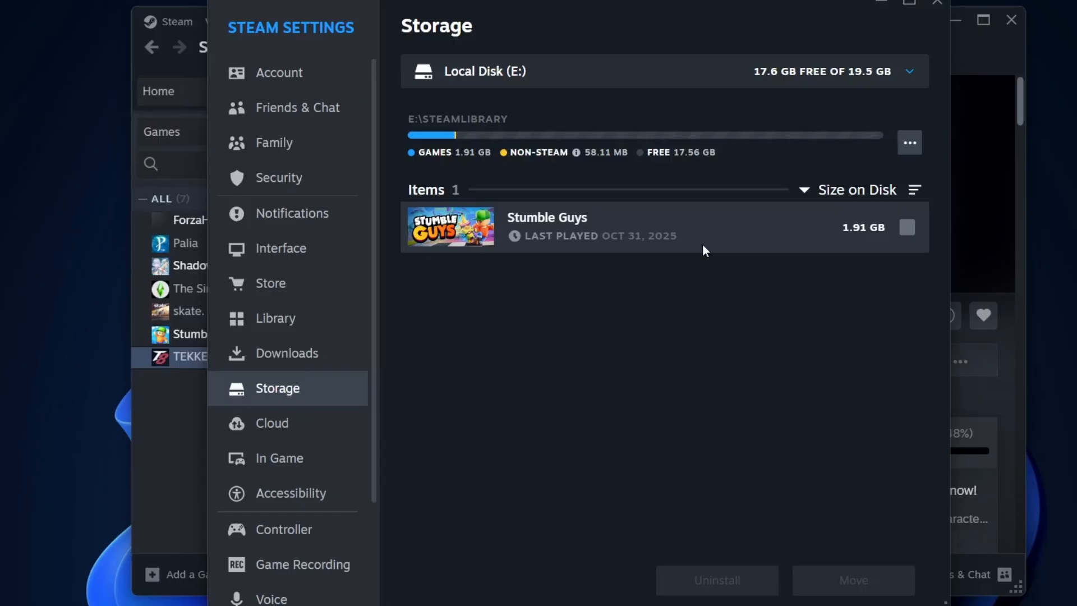
mouse_move(795, 127)
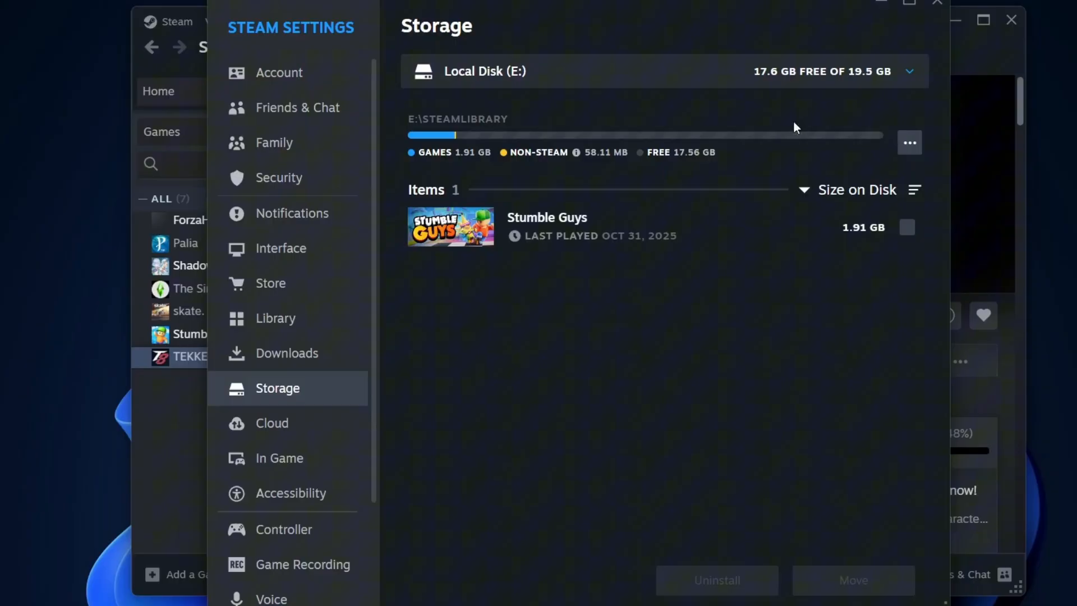